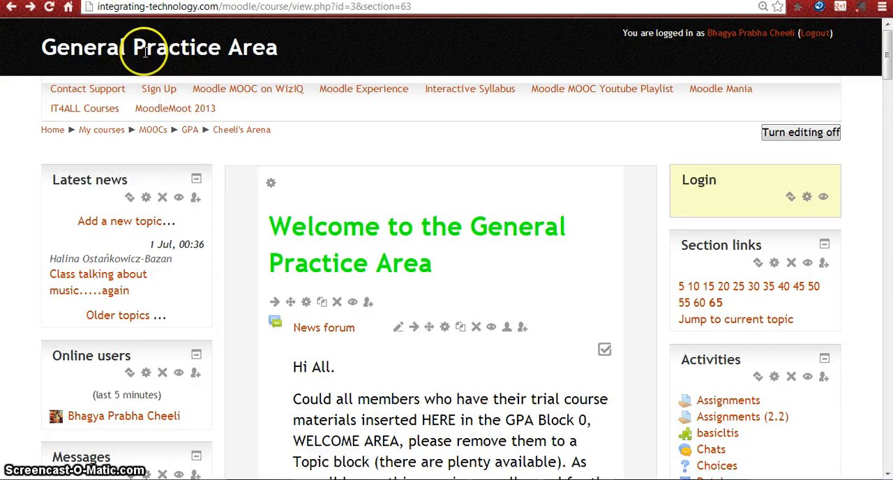
mouse_move(232, 111)
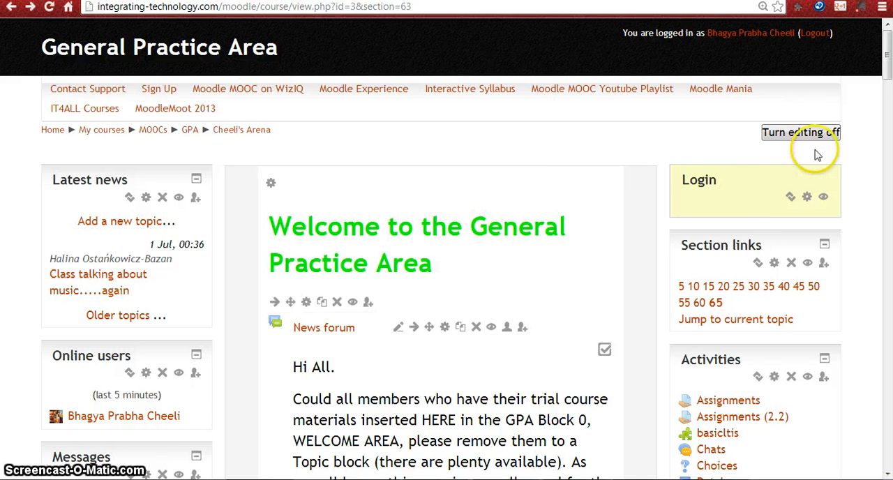
mouse_move(782, 151)
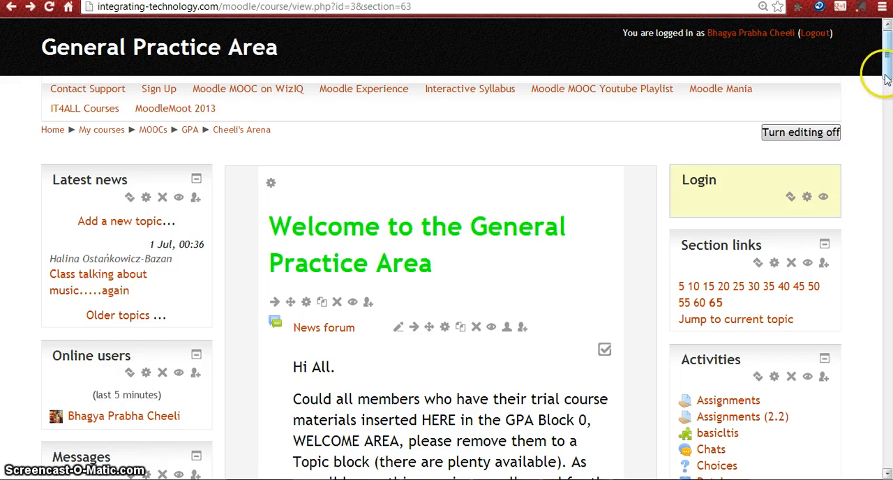
Scroll to the course section and begin adding an activity or resource to it
scroll("down", 3)
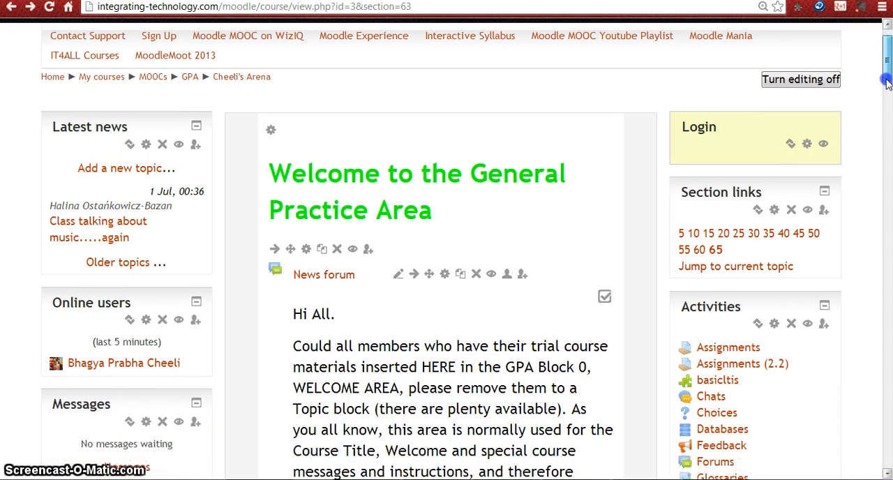
scroll("down", 3)
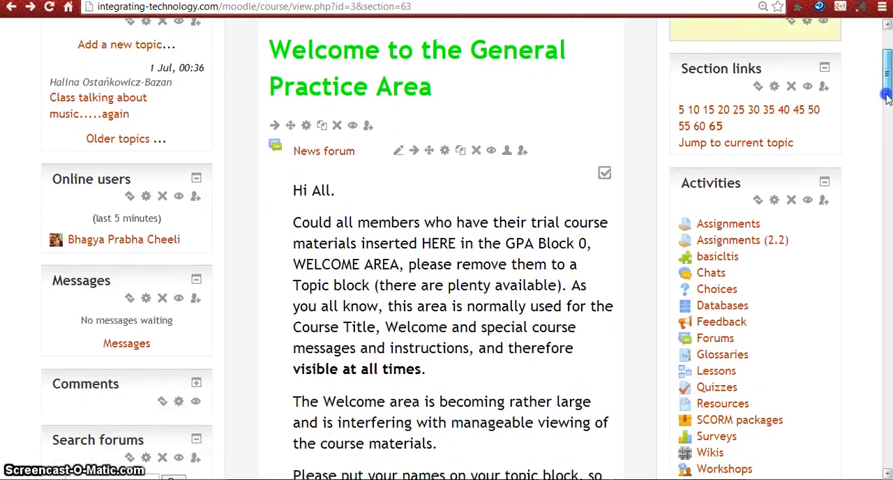
scroll("down", 3)
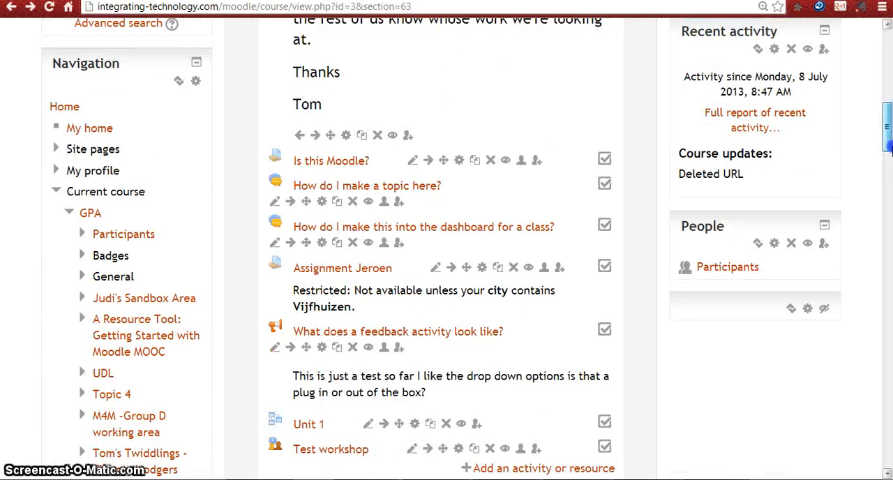
scroll("down", 3)
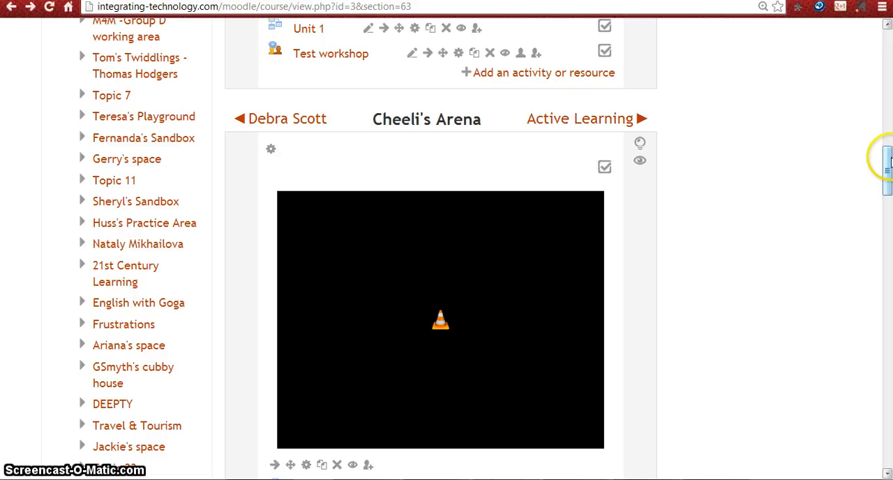
scroll("down", 3)
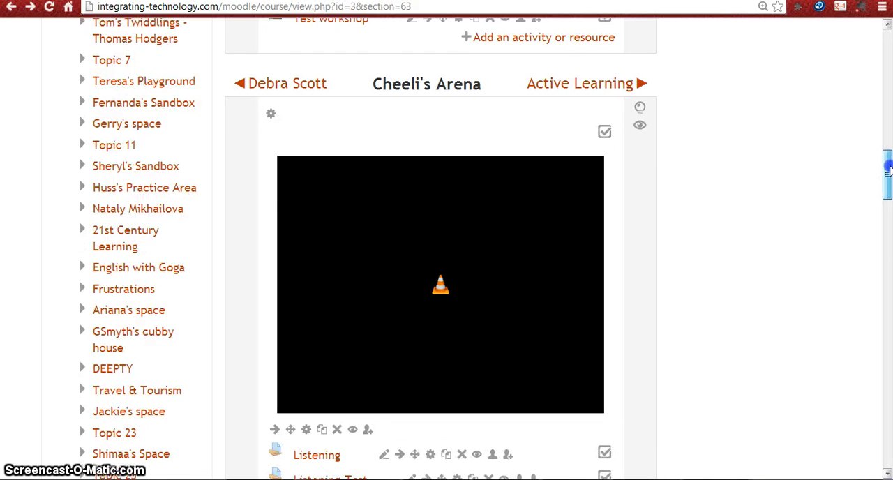
scroll("down", 3)
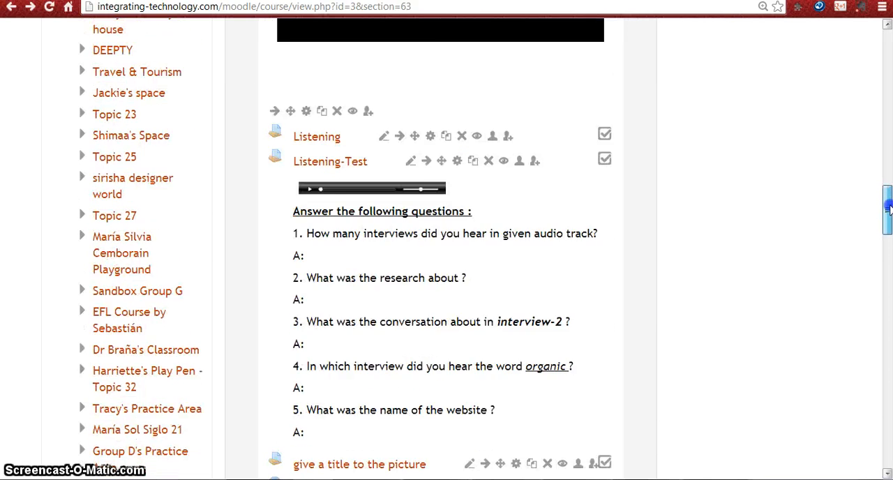
scroll("down", 3)
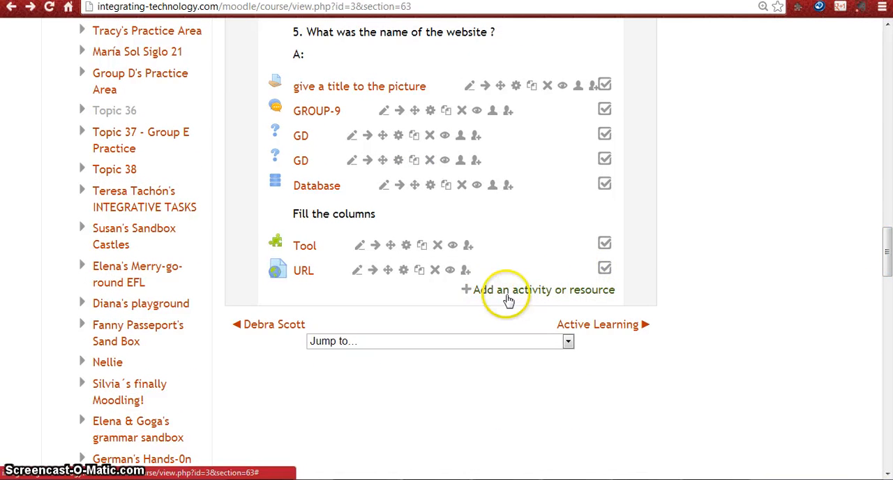
mouse_move(522, 290)
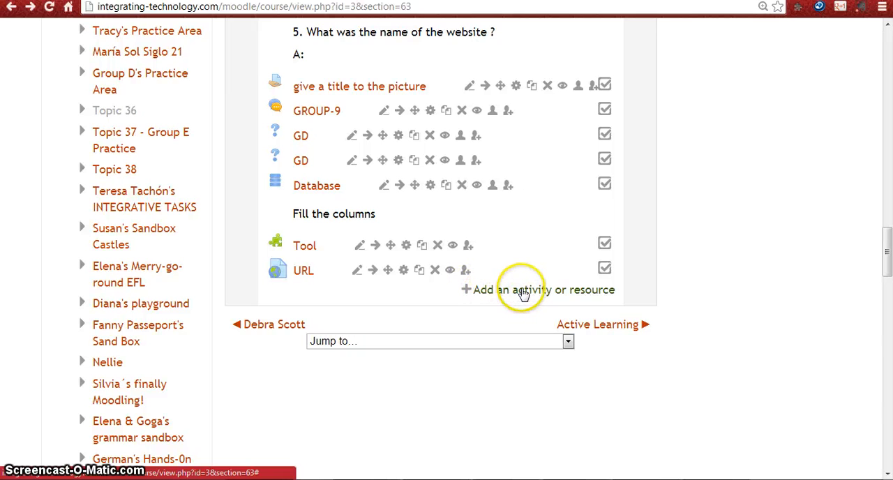
left_click(537, 290)
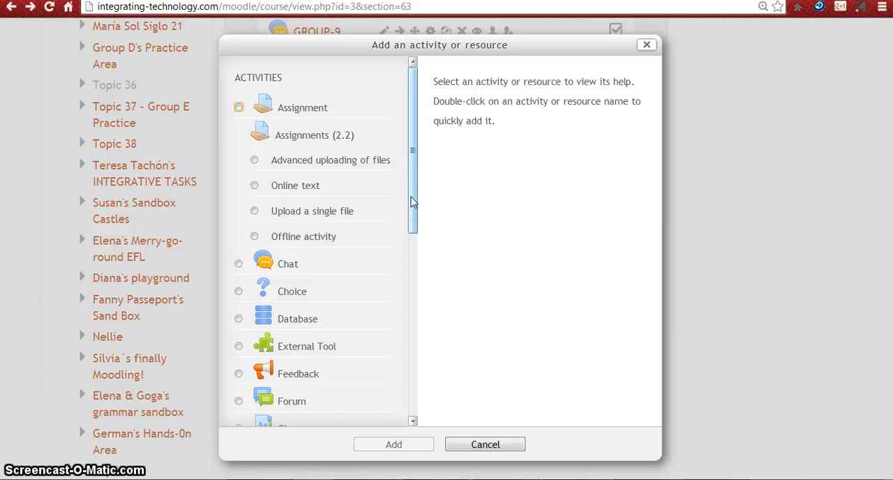
Choose the URL resource type under Resources and add it, opening its blank form
left_click(239, 318)
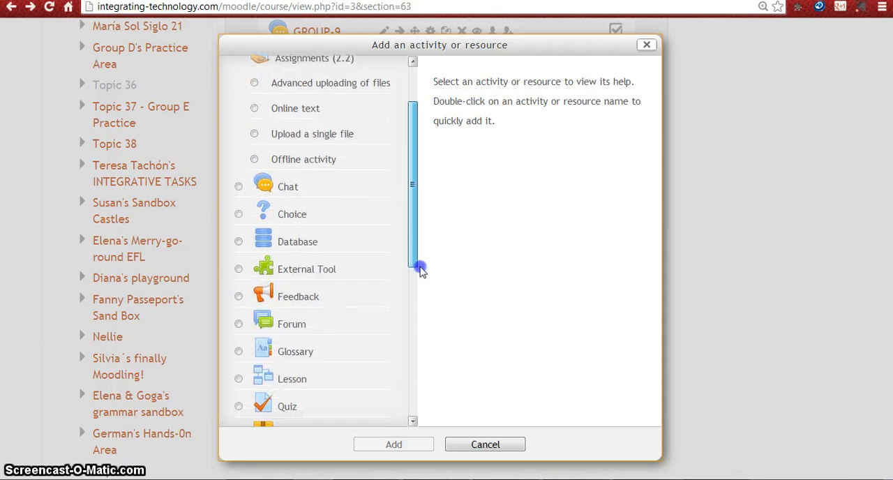
left_click_drag(419, 268, 418, 402)
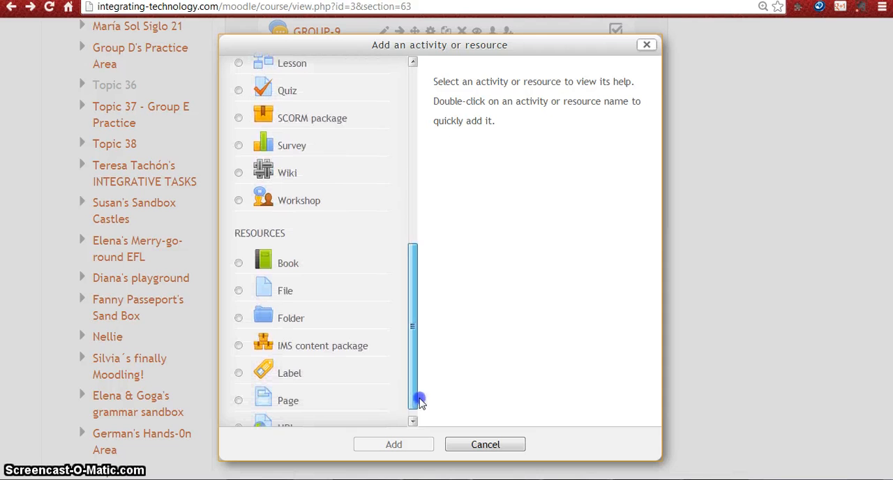
scroll("down", 3)
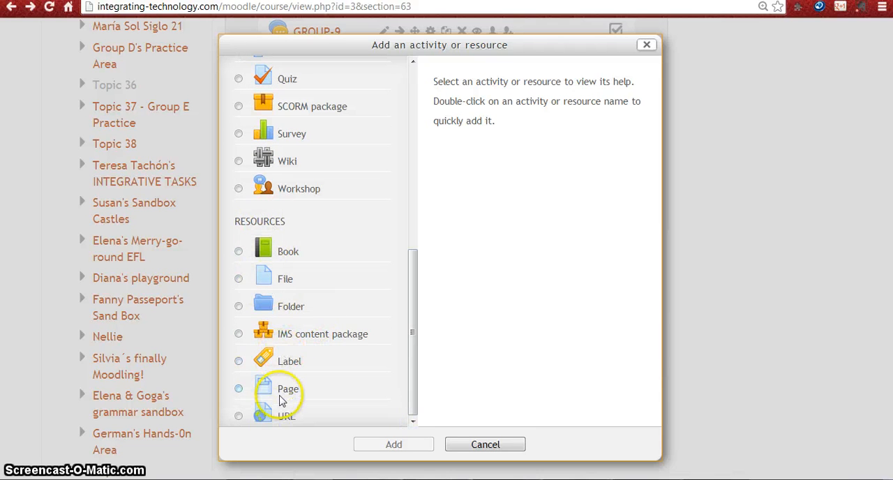
mouse_move(285, 419)
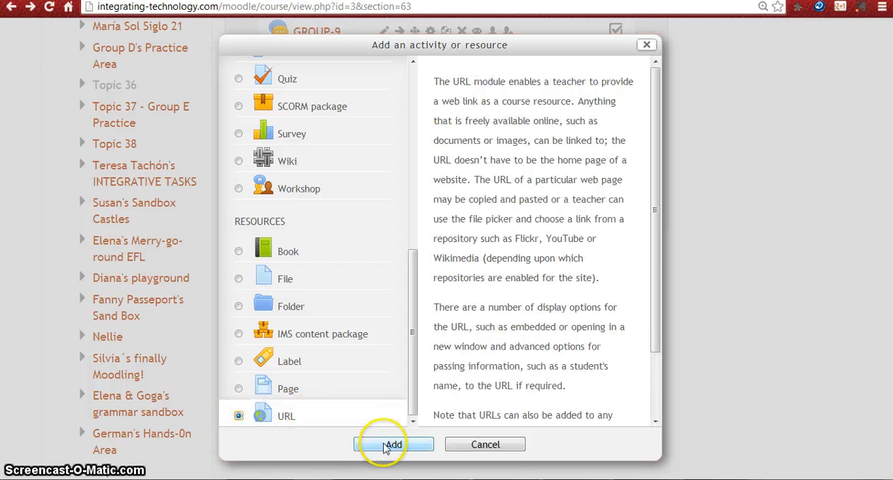
left_click(393, 443)
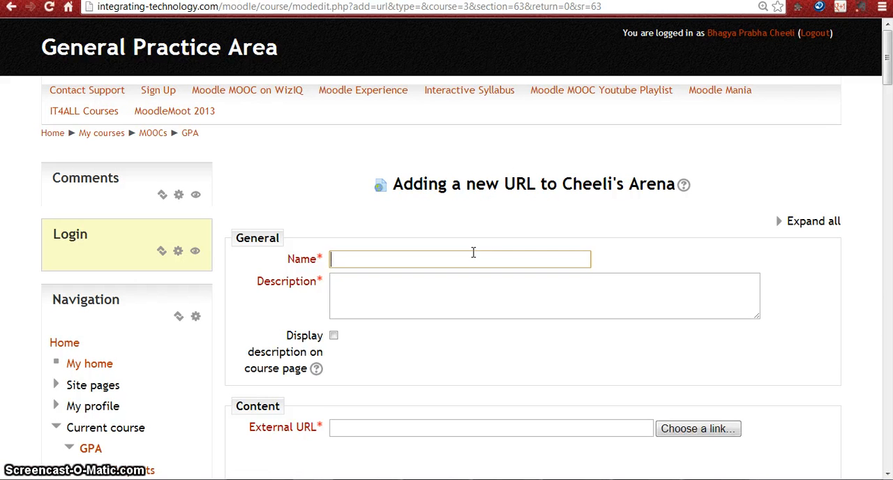
Name the resource 'My presentation' and move into the description editor with formatting tools shown
type("M")
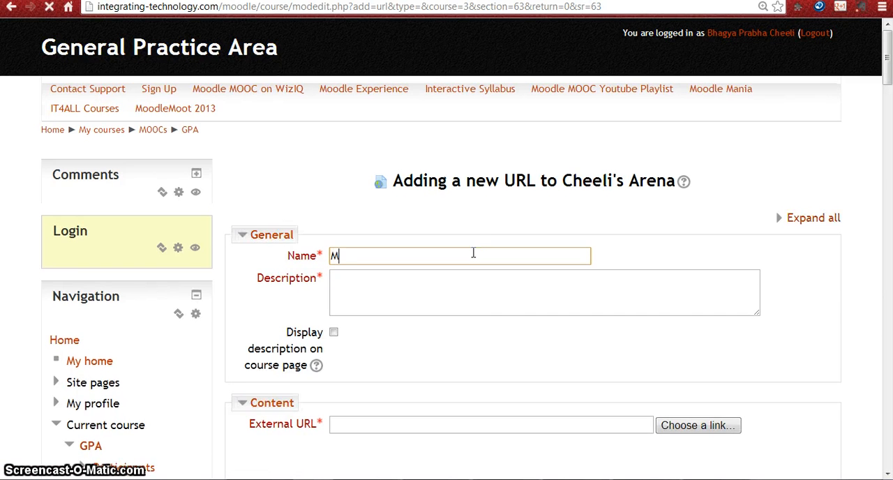
type("y prese")
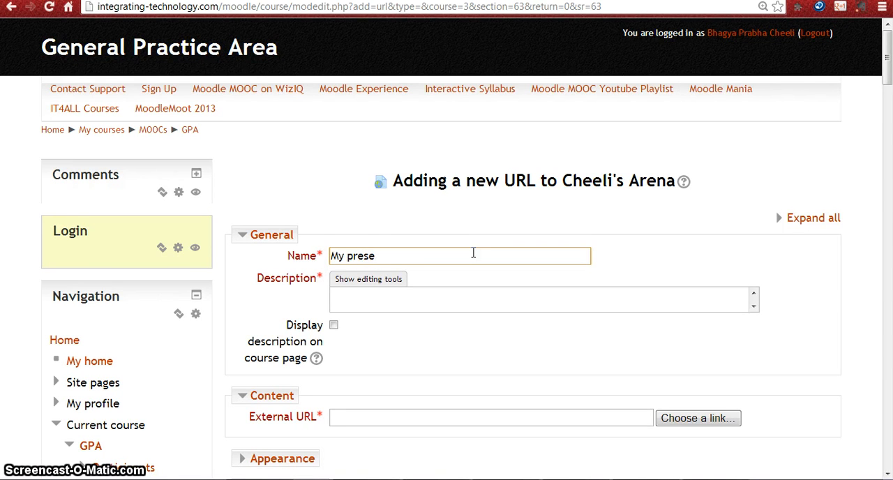
type("ntation")
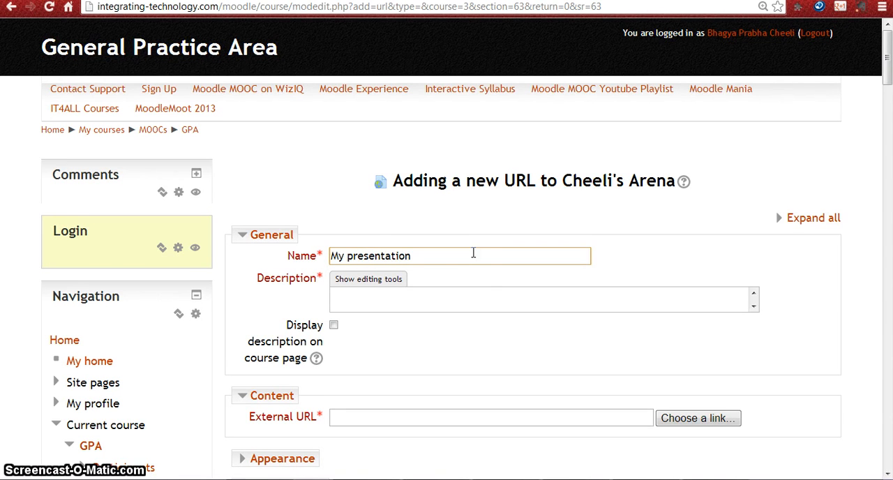
left_click(463, 300)
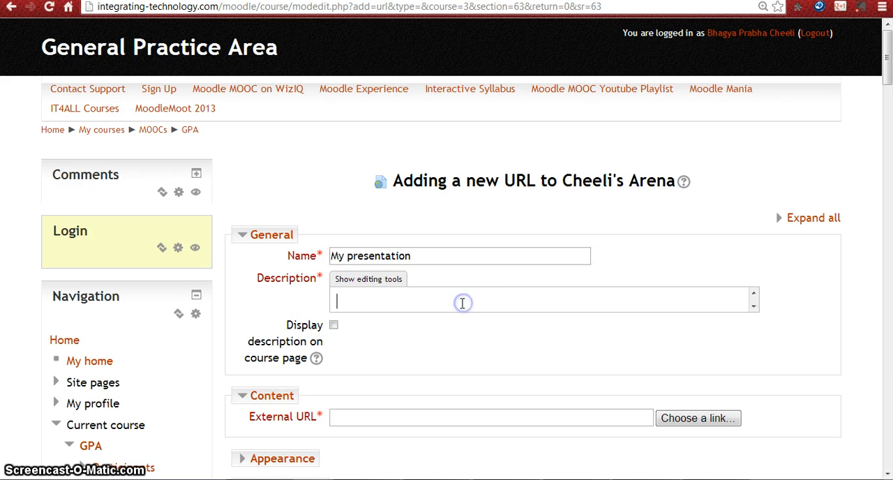
left_click(368, 279)
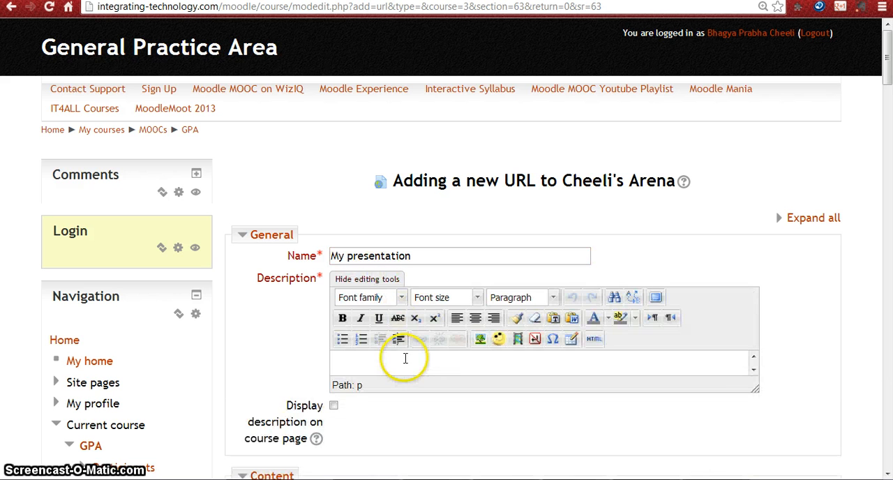
left_click(405, 362)
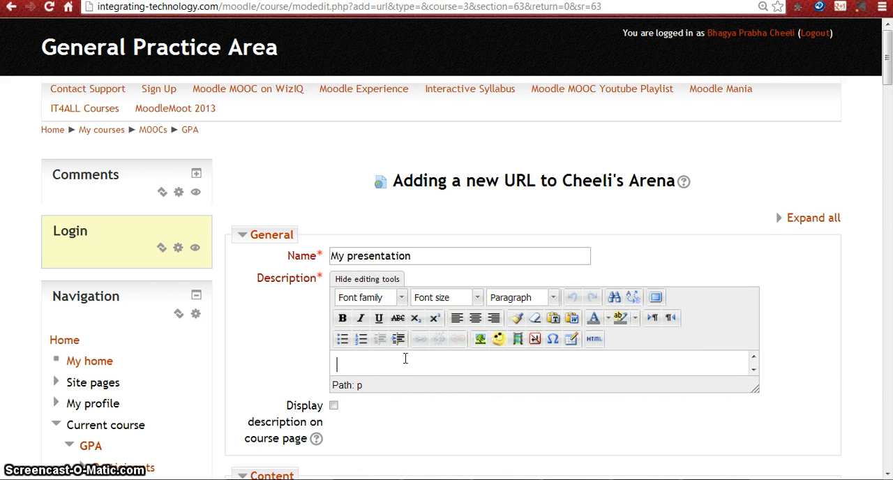
Enter the description 'This youtube video is about our class.'
type("This youtu")
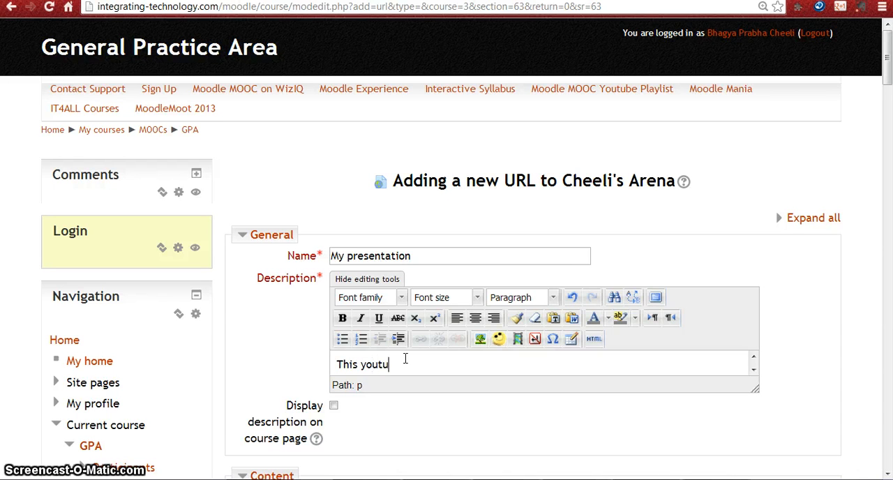
type("be")
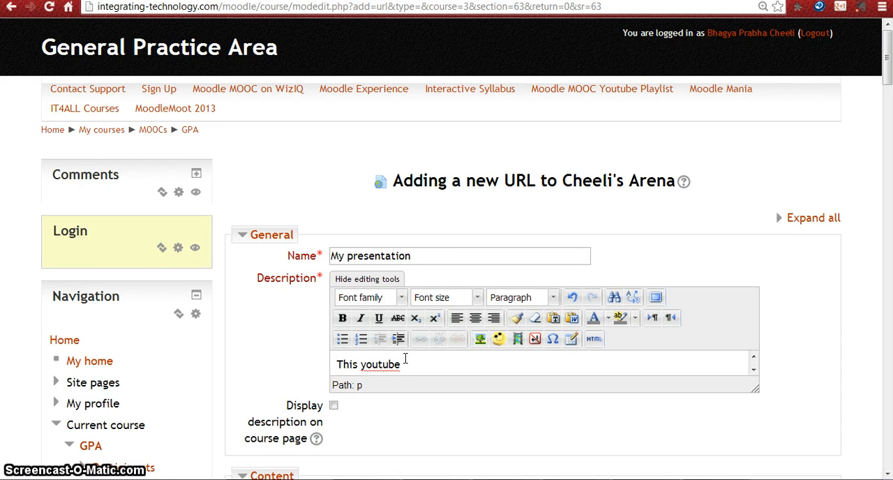
type("video i")
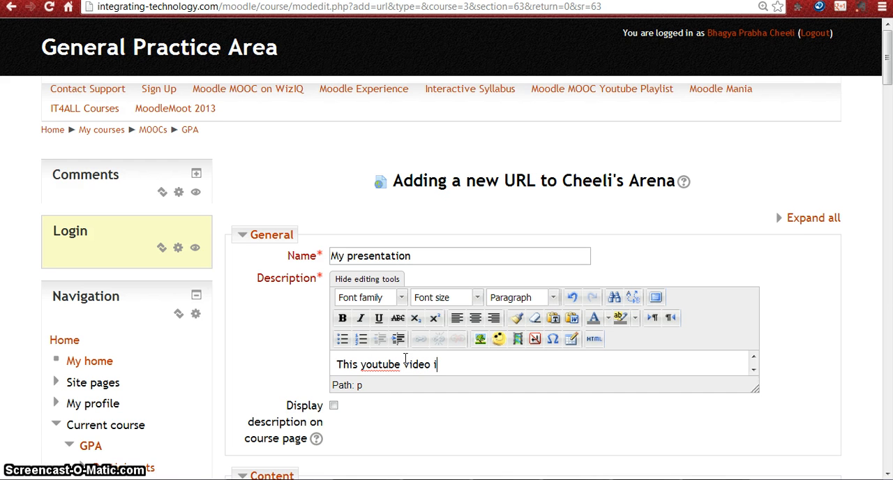
type("is about")
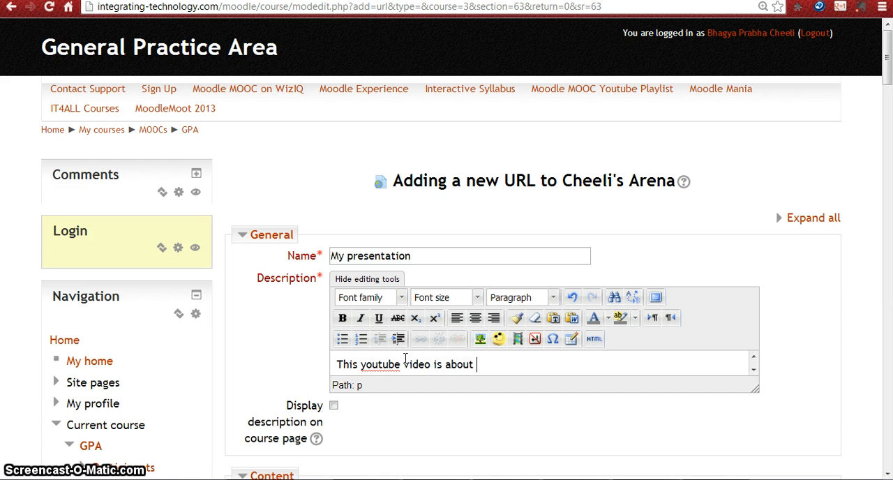
type("our clas")
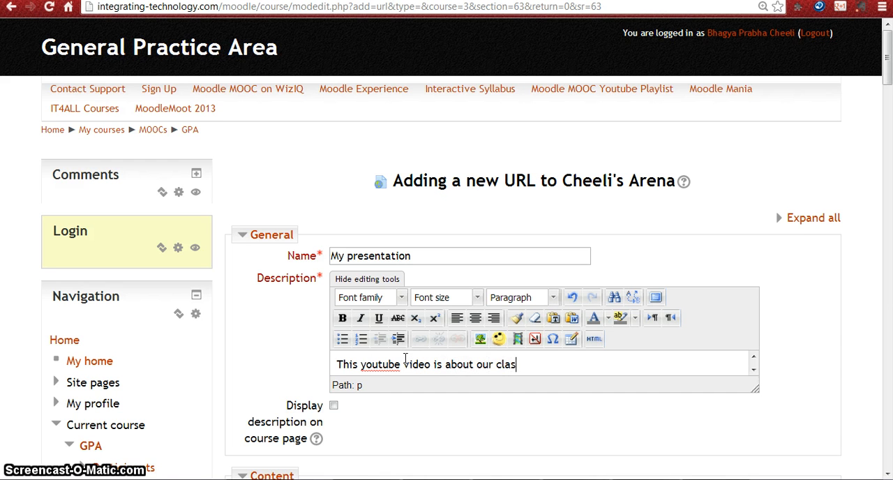
type("s.")
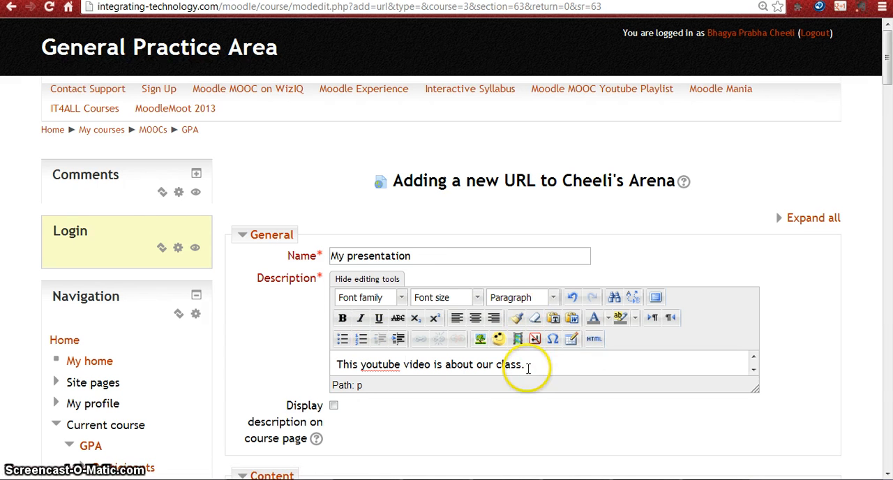
Select the whole description sentence and make it bold and pink
triple_click(427, 364)
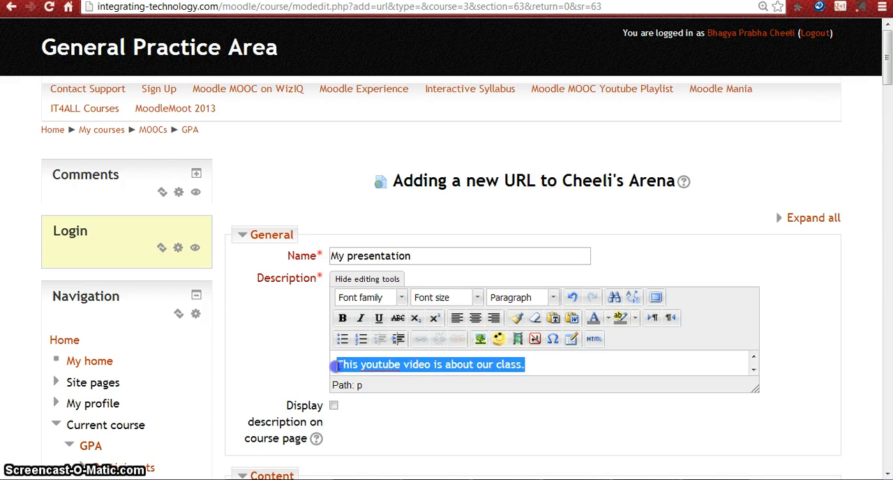
left_click(342, 318)
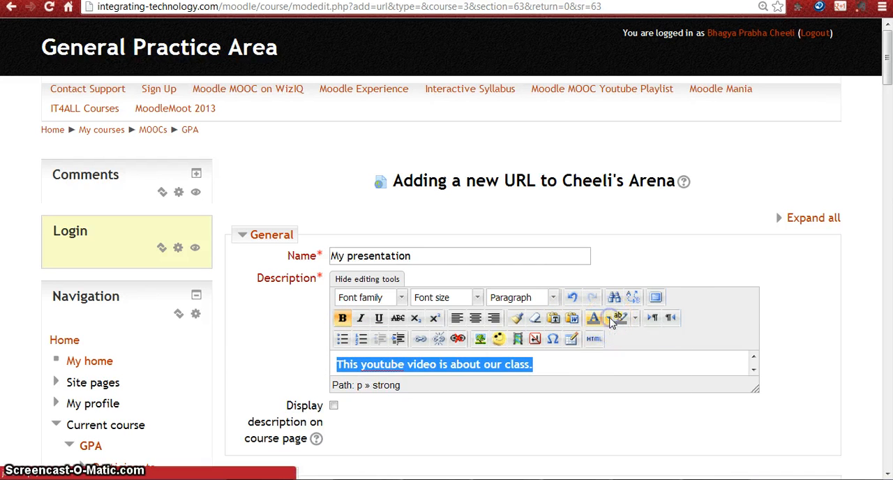
left_click(594, 318)
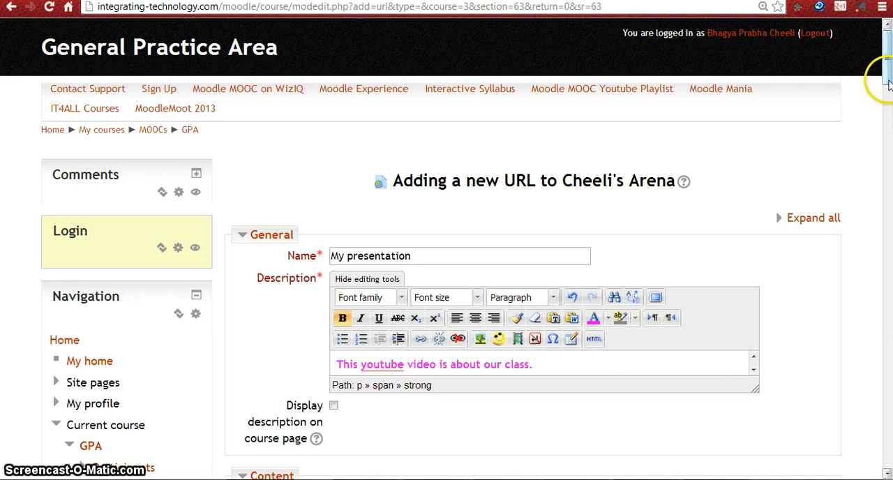
Scroll to the Content section and focus the empty External URL field
scroll("down", 3)
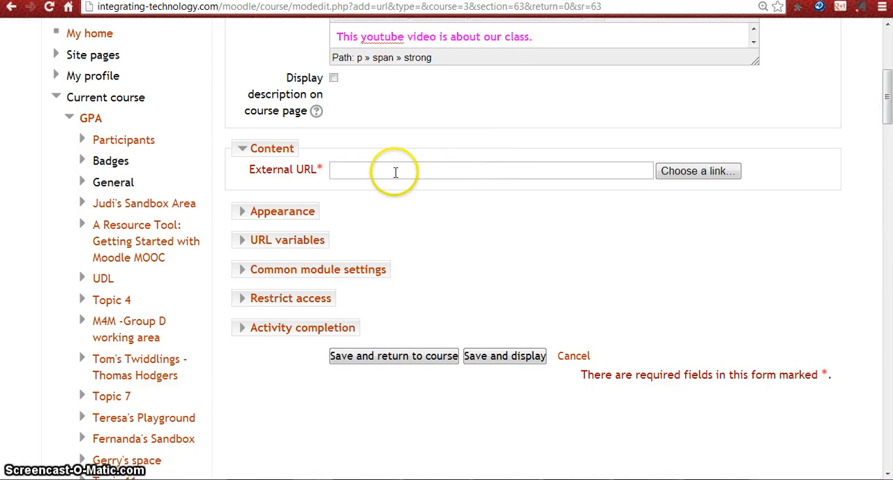
left_click(469, 170)
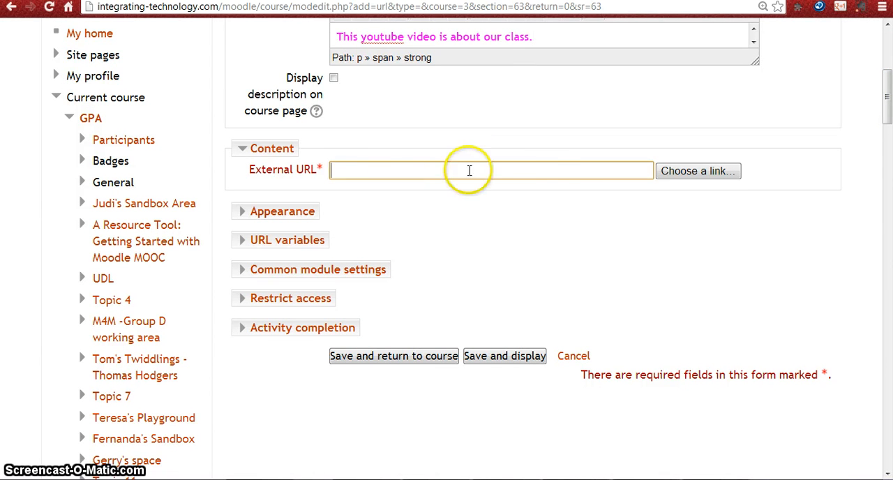
mouse_move(585, 176)
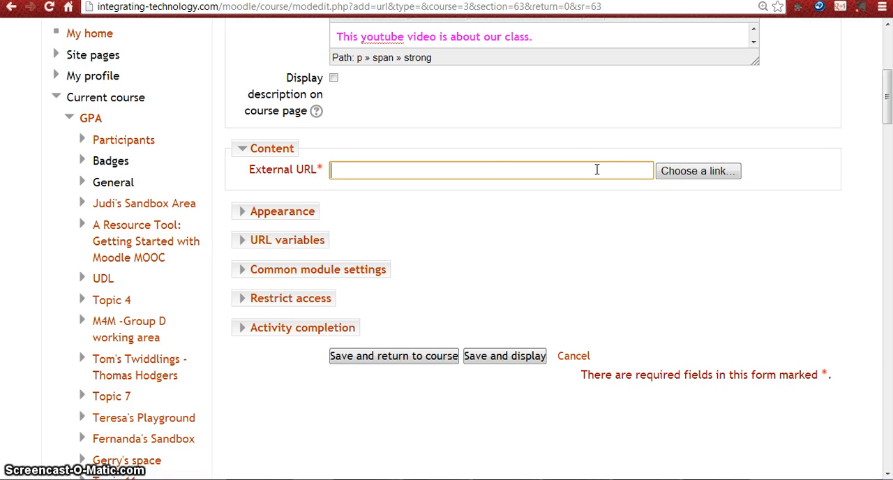
mouse_move(495, 75)
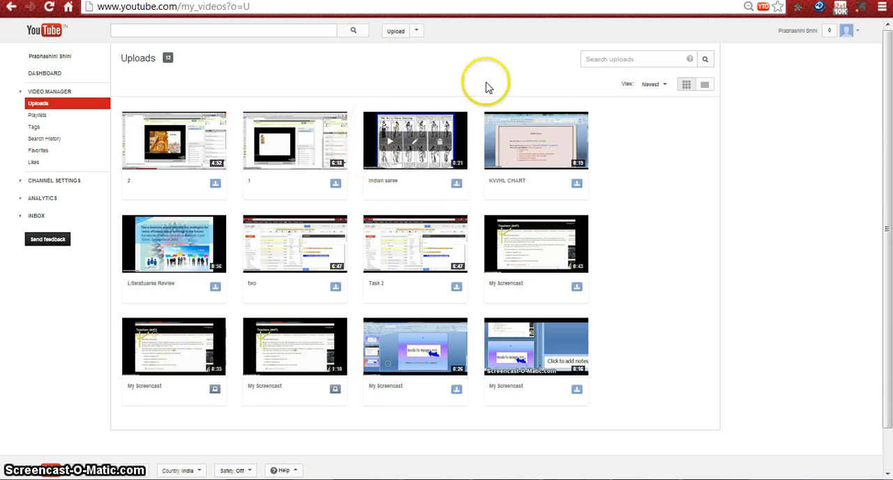
mouse_move(390, 142)
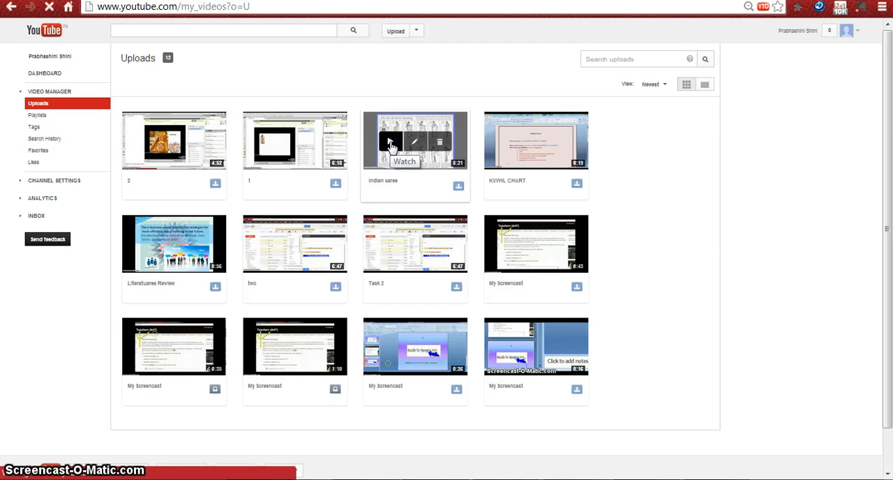
Open the 'Indian saree' video's watch page on YouTube, then switch back to the Moodle tab
left_click(415, 139)
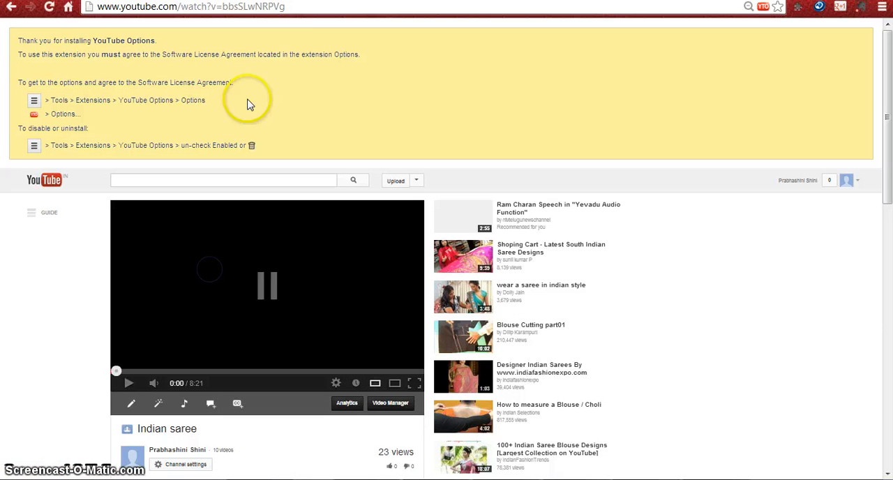
left_click(187, 7)
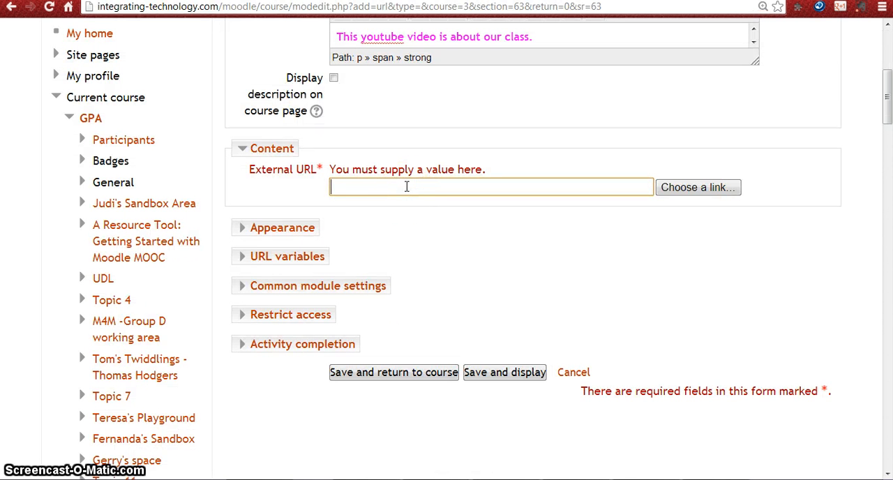
type("http://www.youtube.com/watch?v=bbsSLwNRPVg")
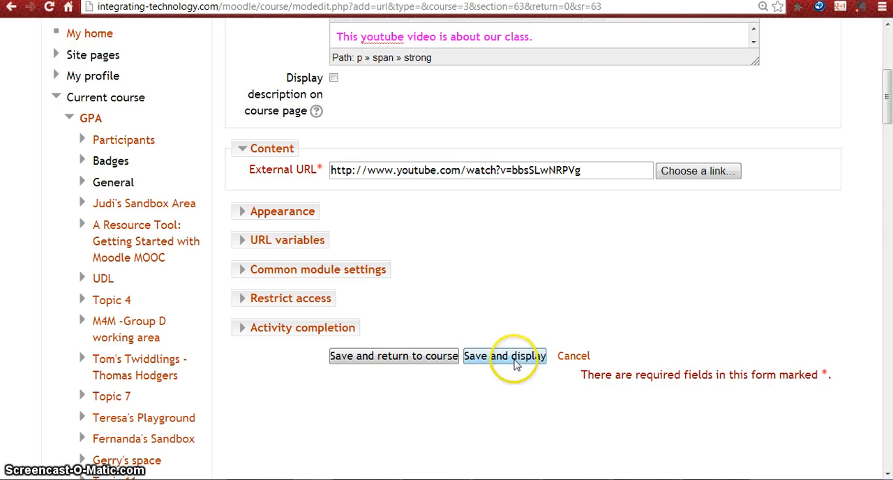
left_click(505, 356)
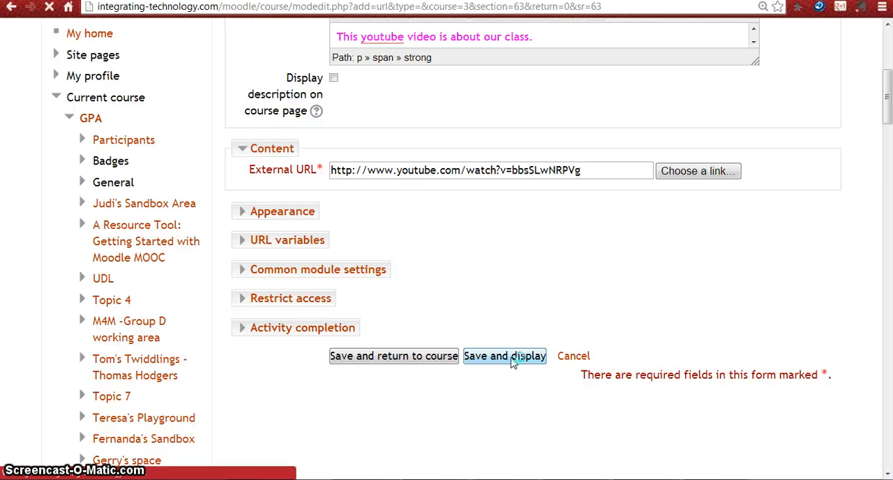
left_click(505, 356)
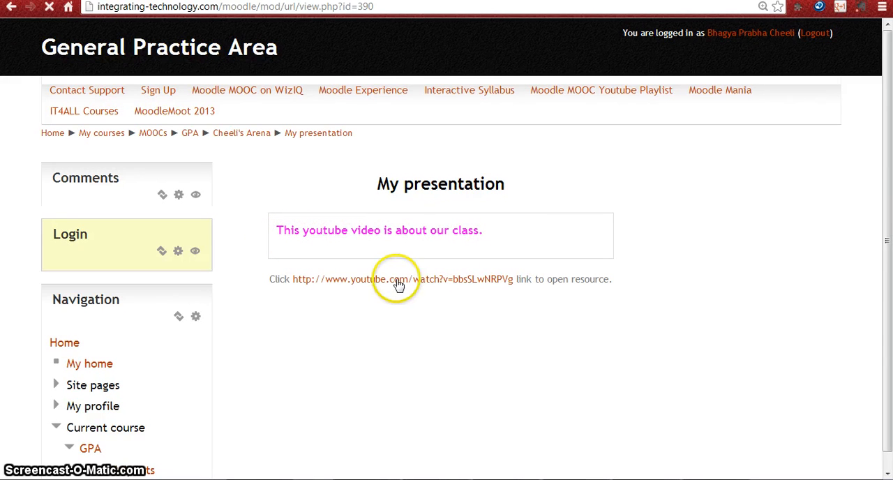
Bring up the context menu on the youtube.com link below the description
left_click(398, 279)
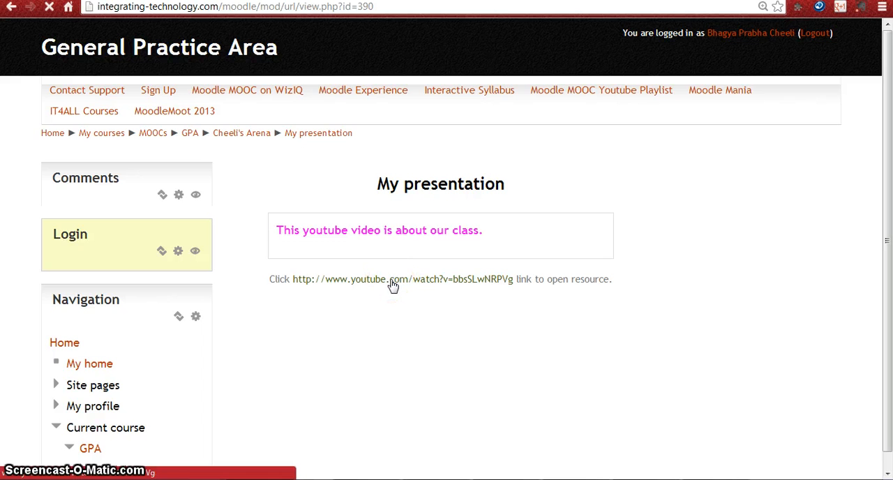
left_click(392, 279)
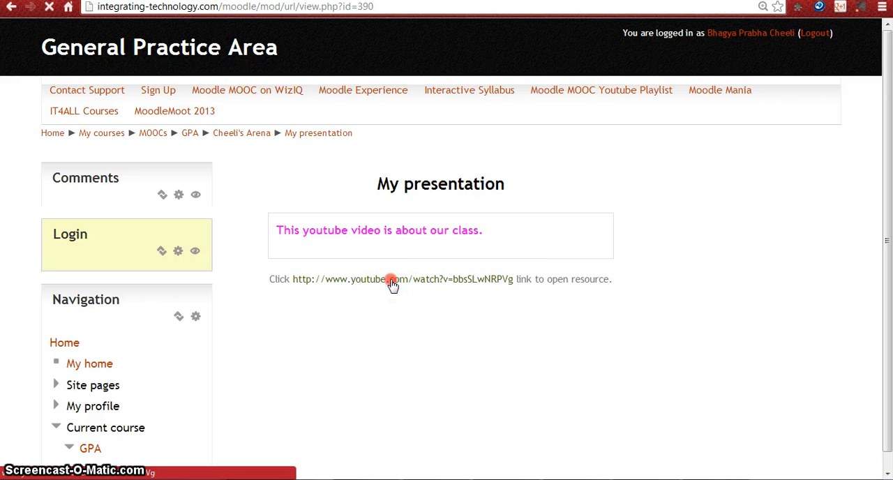
right_click(391, 279)
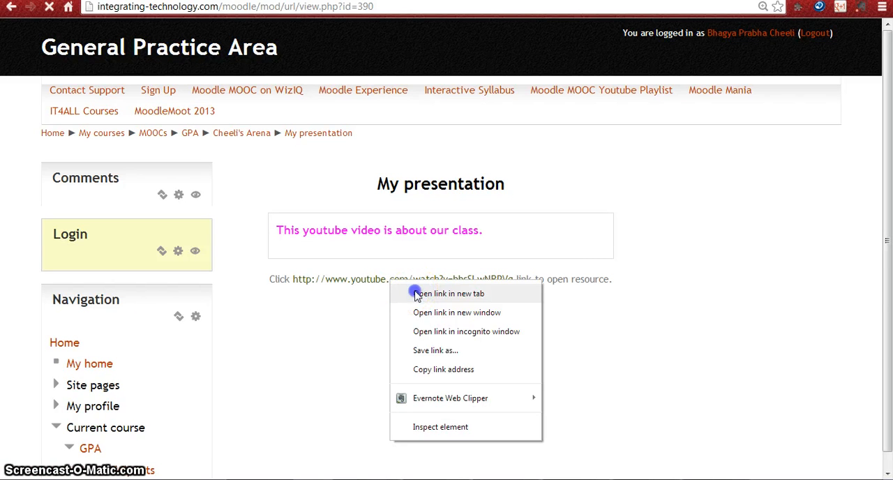